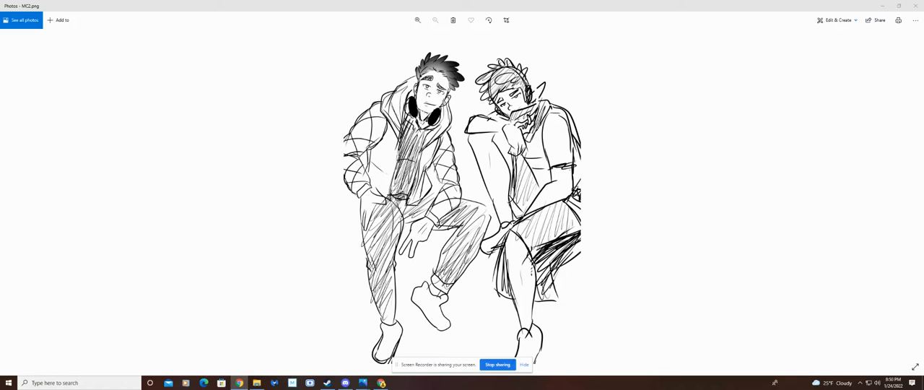
pyautogui.moveTo(870, 213)
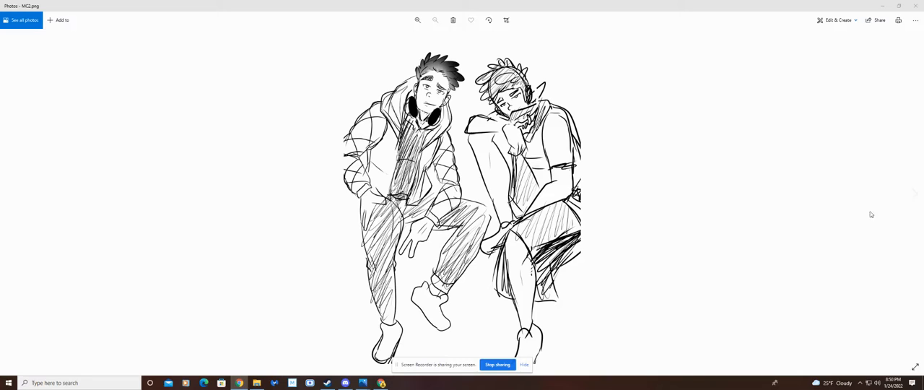
pyautogui.moveTo(12, 194)
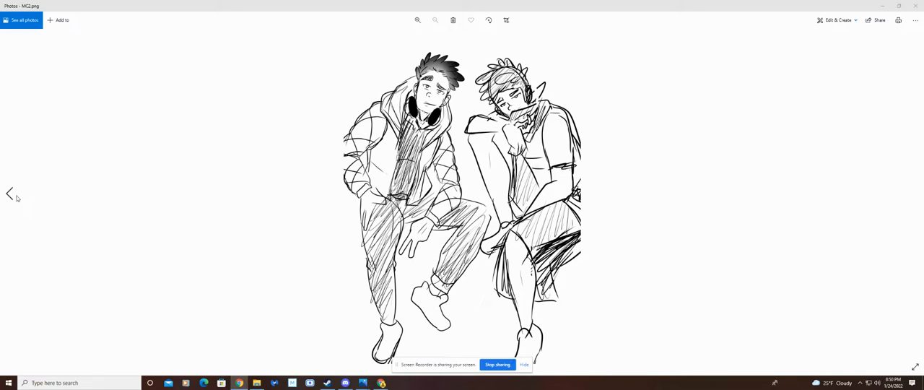
pyautogui.moveTo(11, 194)
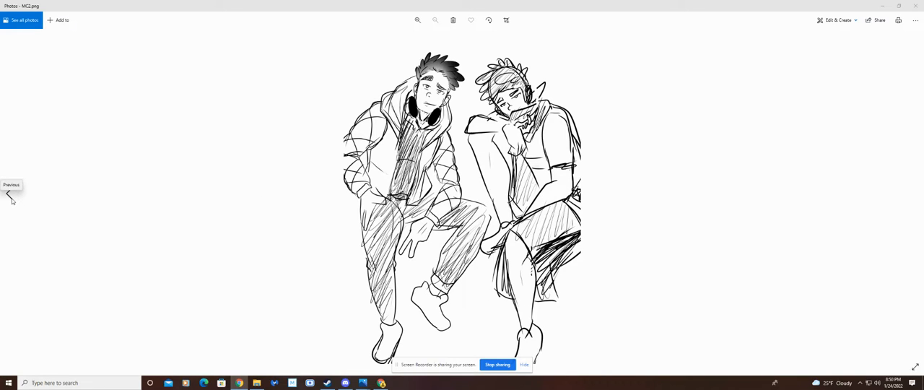
# Step: Return to the previous sketch, a figure singing into a microphone in several poses
pyautogui.click(12, 195)
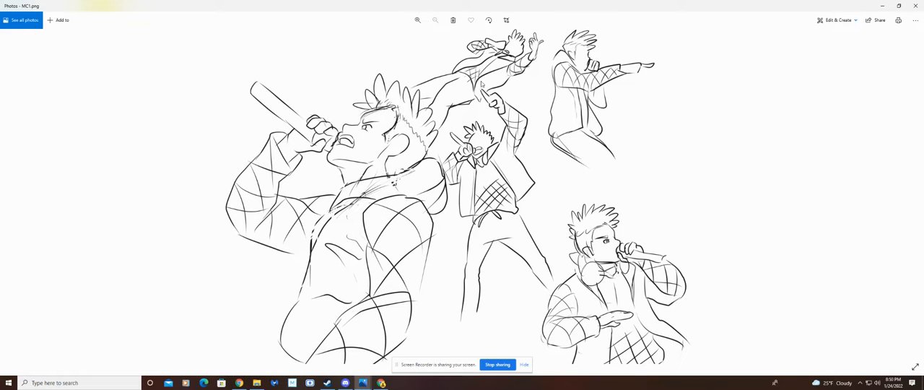
pyautogui.moveTo(459, 92)
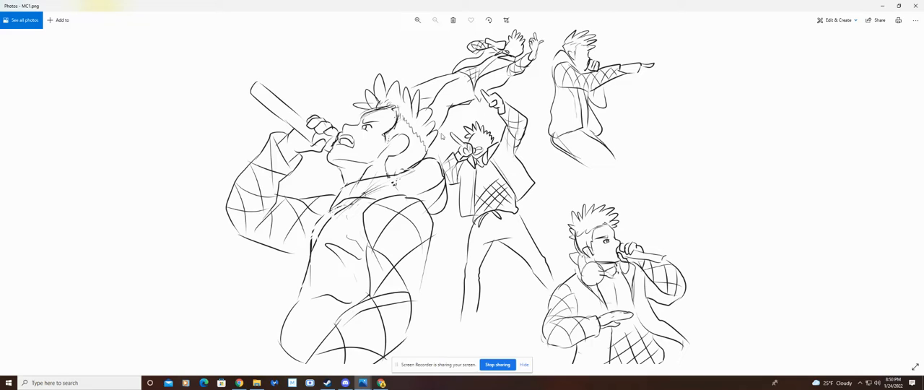
pyautogui.moveTo(488, 127)
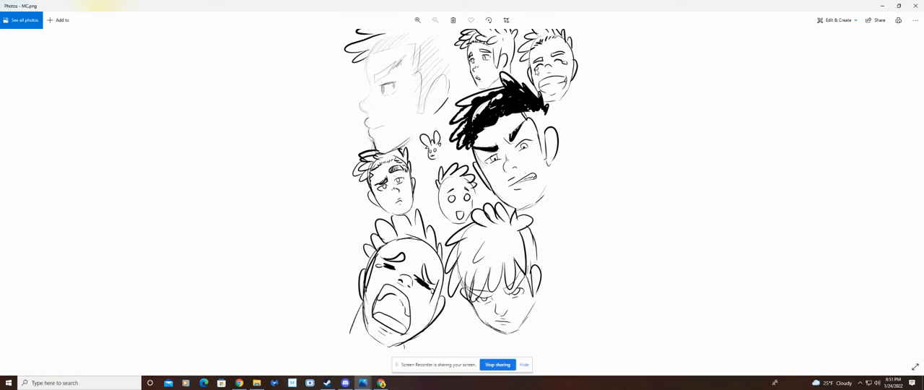
pyautogui.moveTo(453, 95)
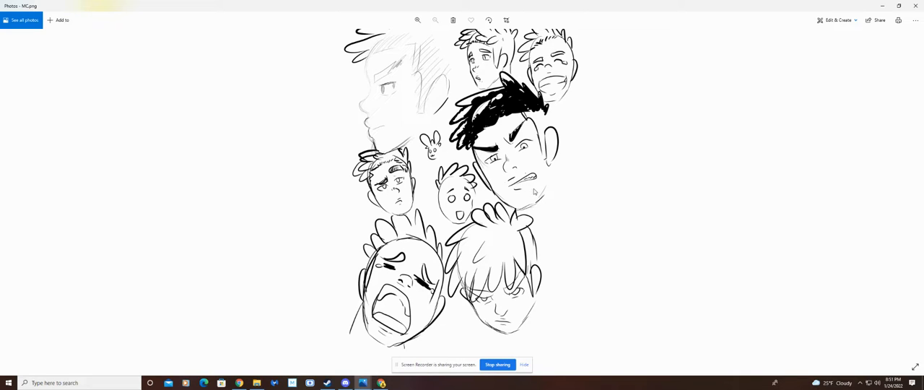
pyautogui.moveTo(456, 185)
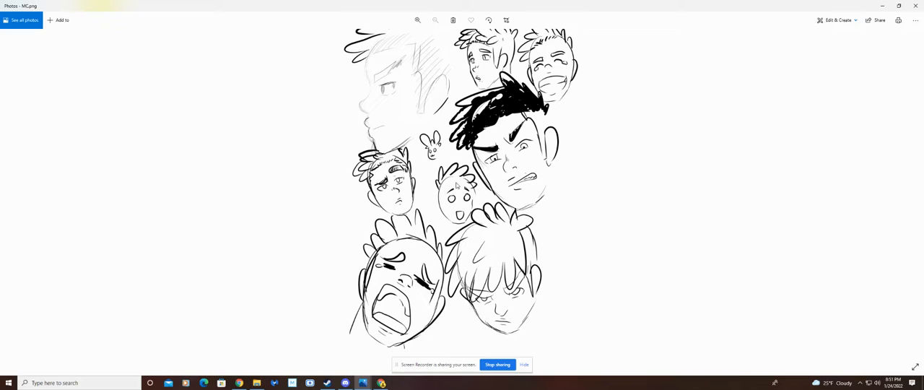
pyautogui.moveTo(638, 254)
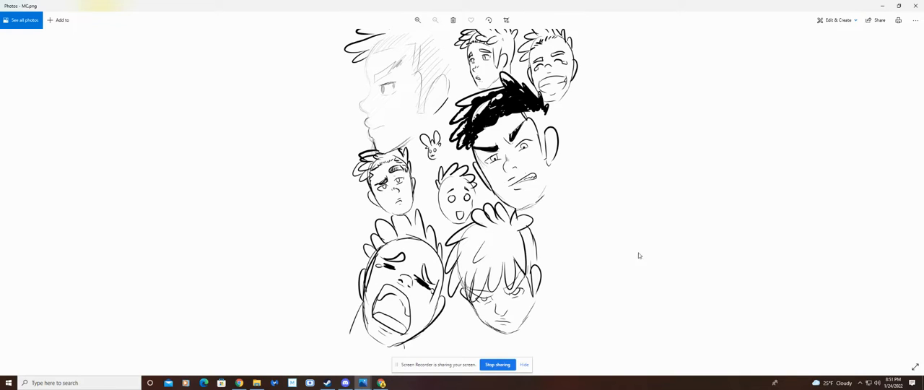
pyautogui.moveTo(644, 251)
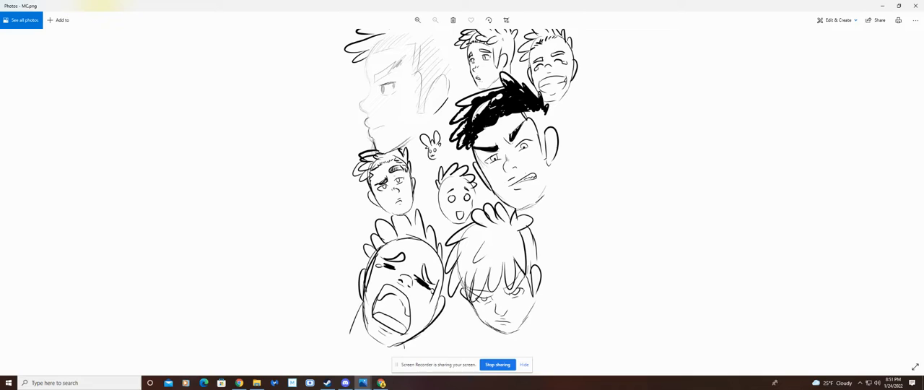
pyautogui.moveTo(294, 56)
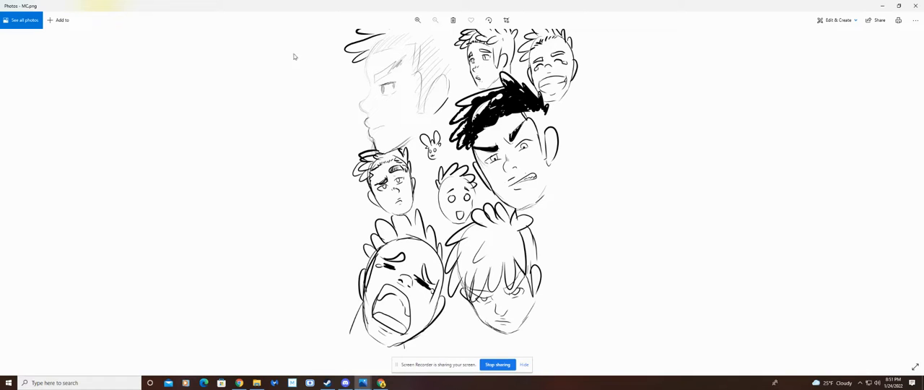
pyautogui.moveTo(912, 195)
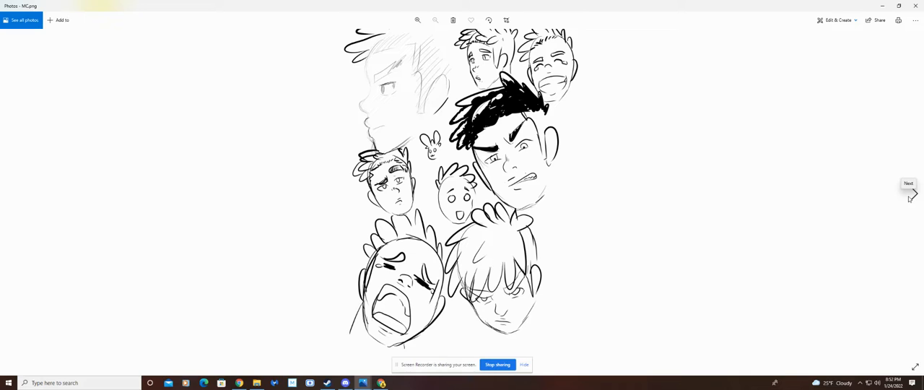
# Step: Advance to the next sketch, a singer with microphone beside three head studies
pyautogui.click(913, 195)
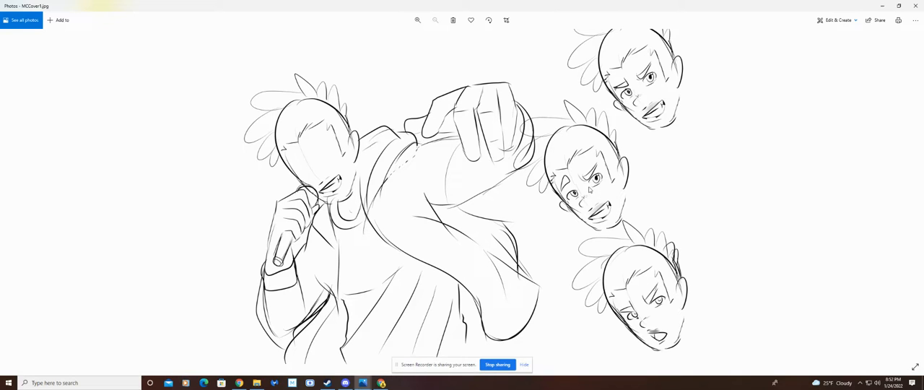
pyautogui.moveTo(534, 82)
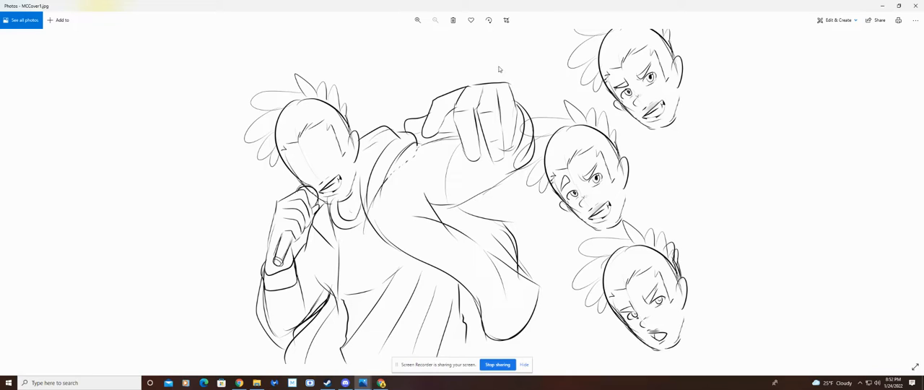
pyautogui.moveTo(498, 78)
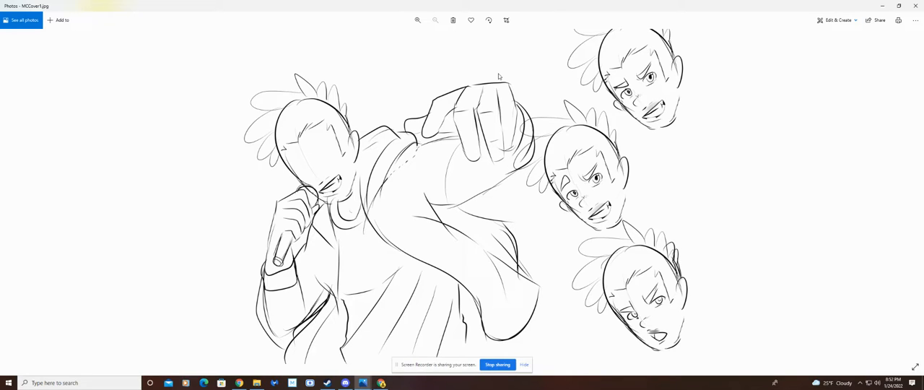